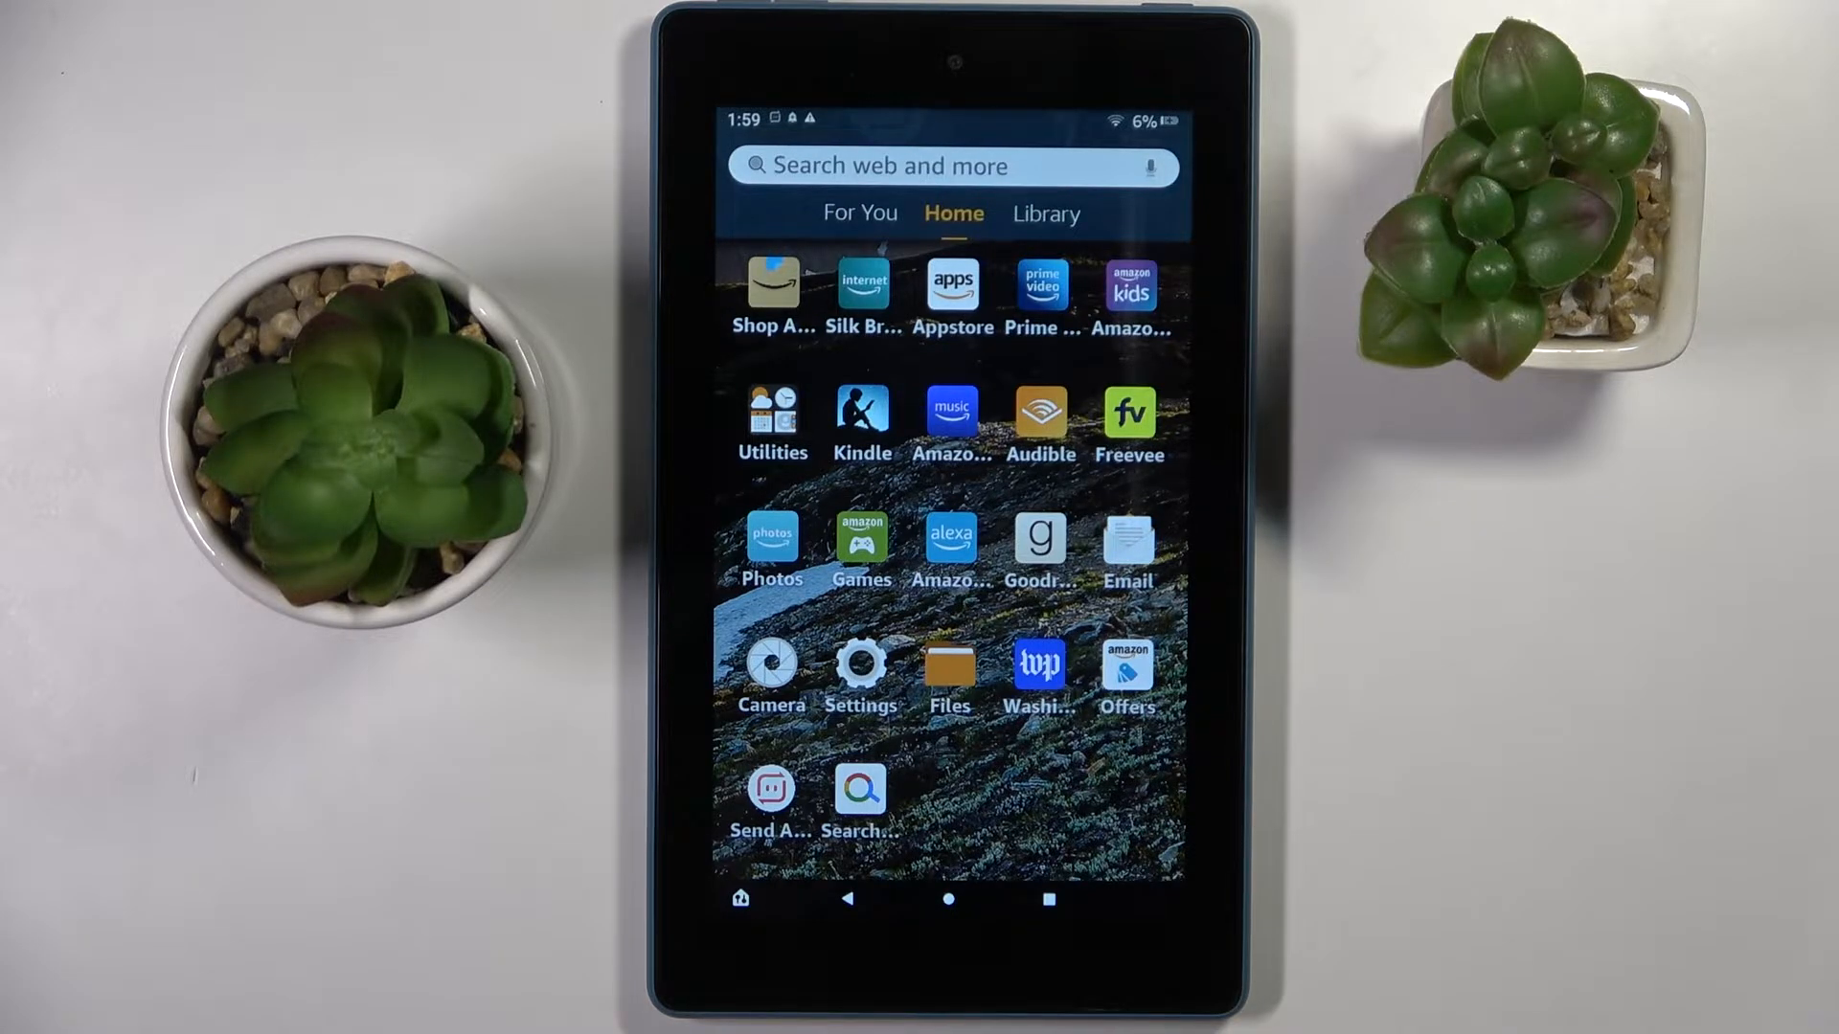
Step: Launch Settings from the home screen and go to the Apps & Notifications page
left_click(860, 665)
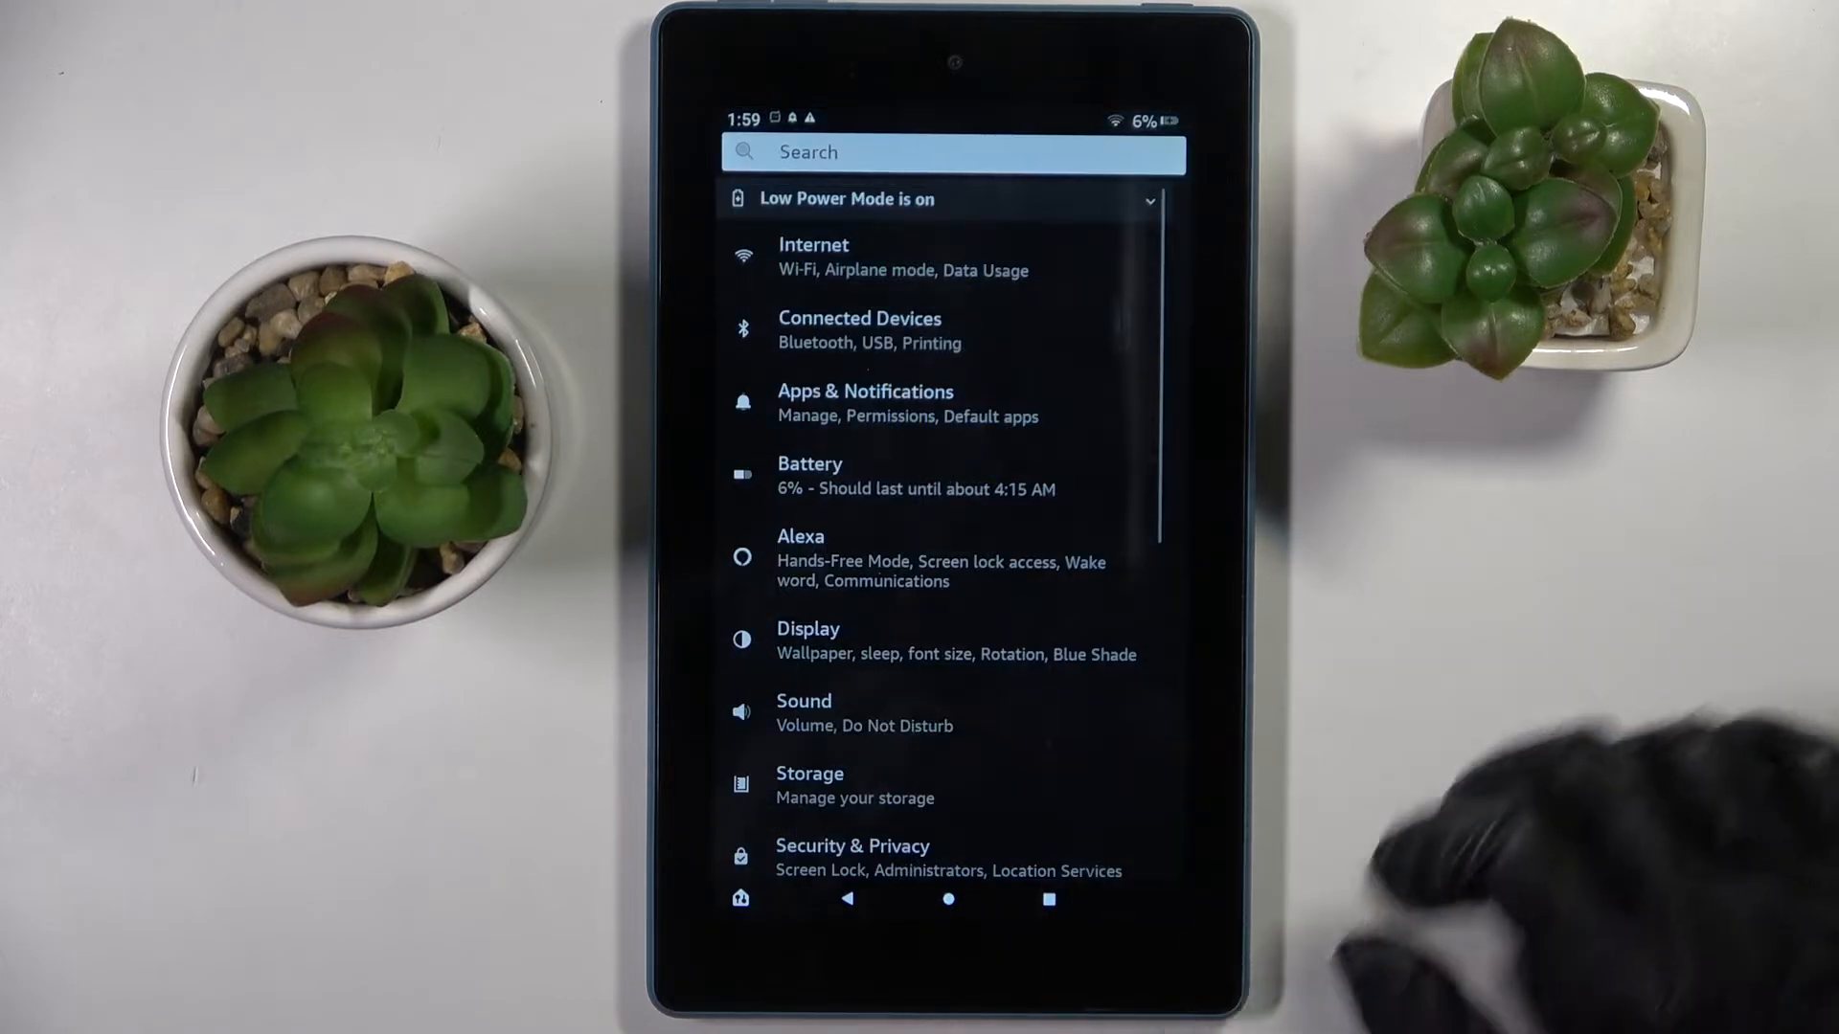
left_click(864, 402)
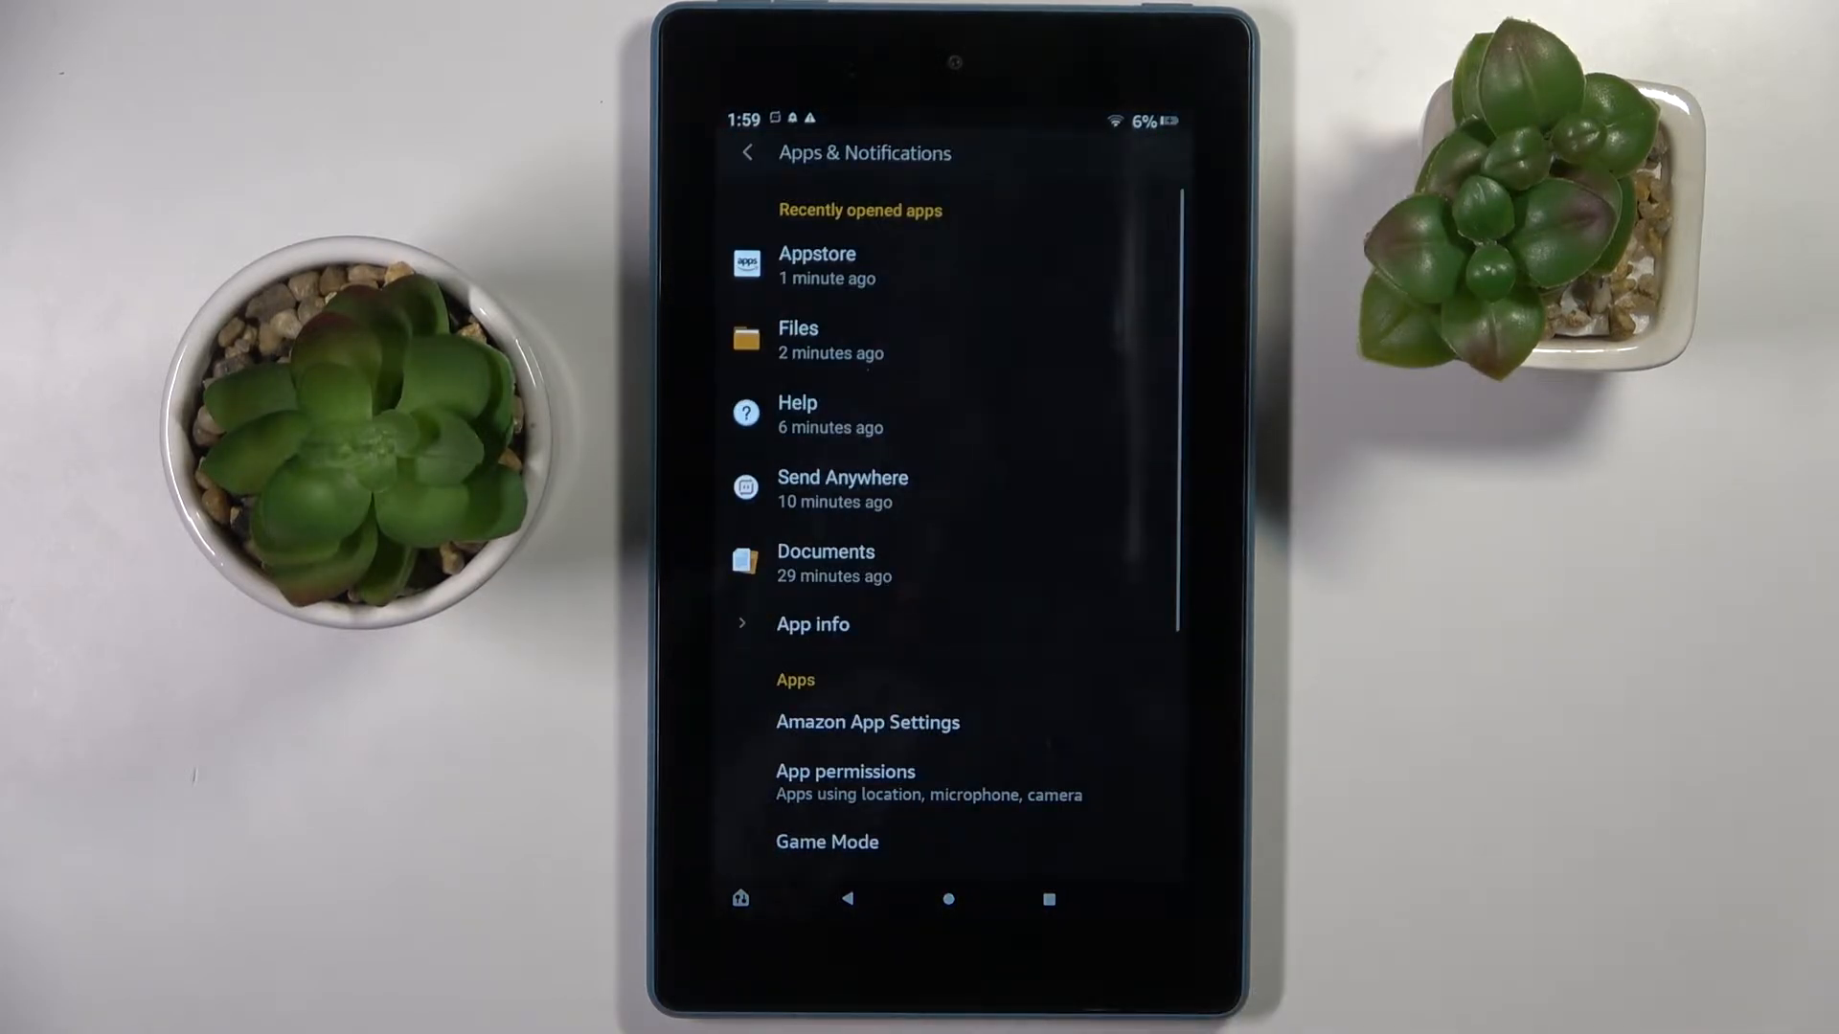
left_click(811, 622)
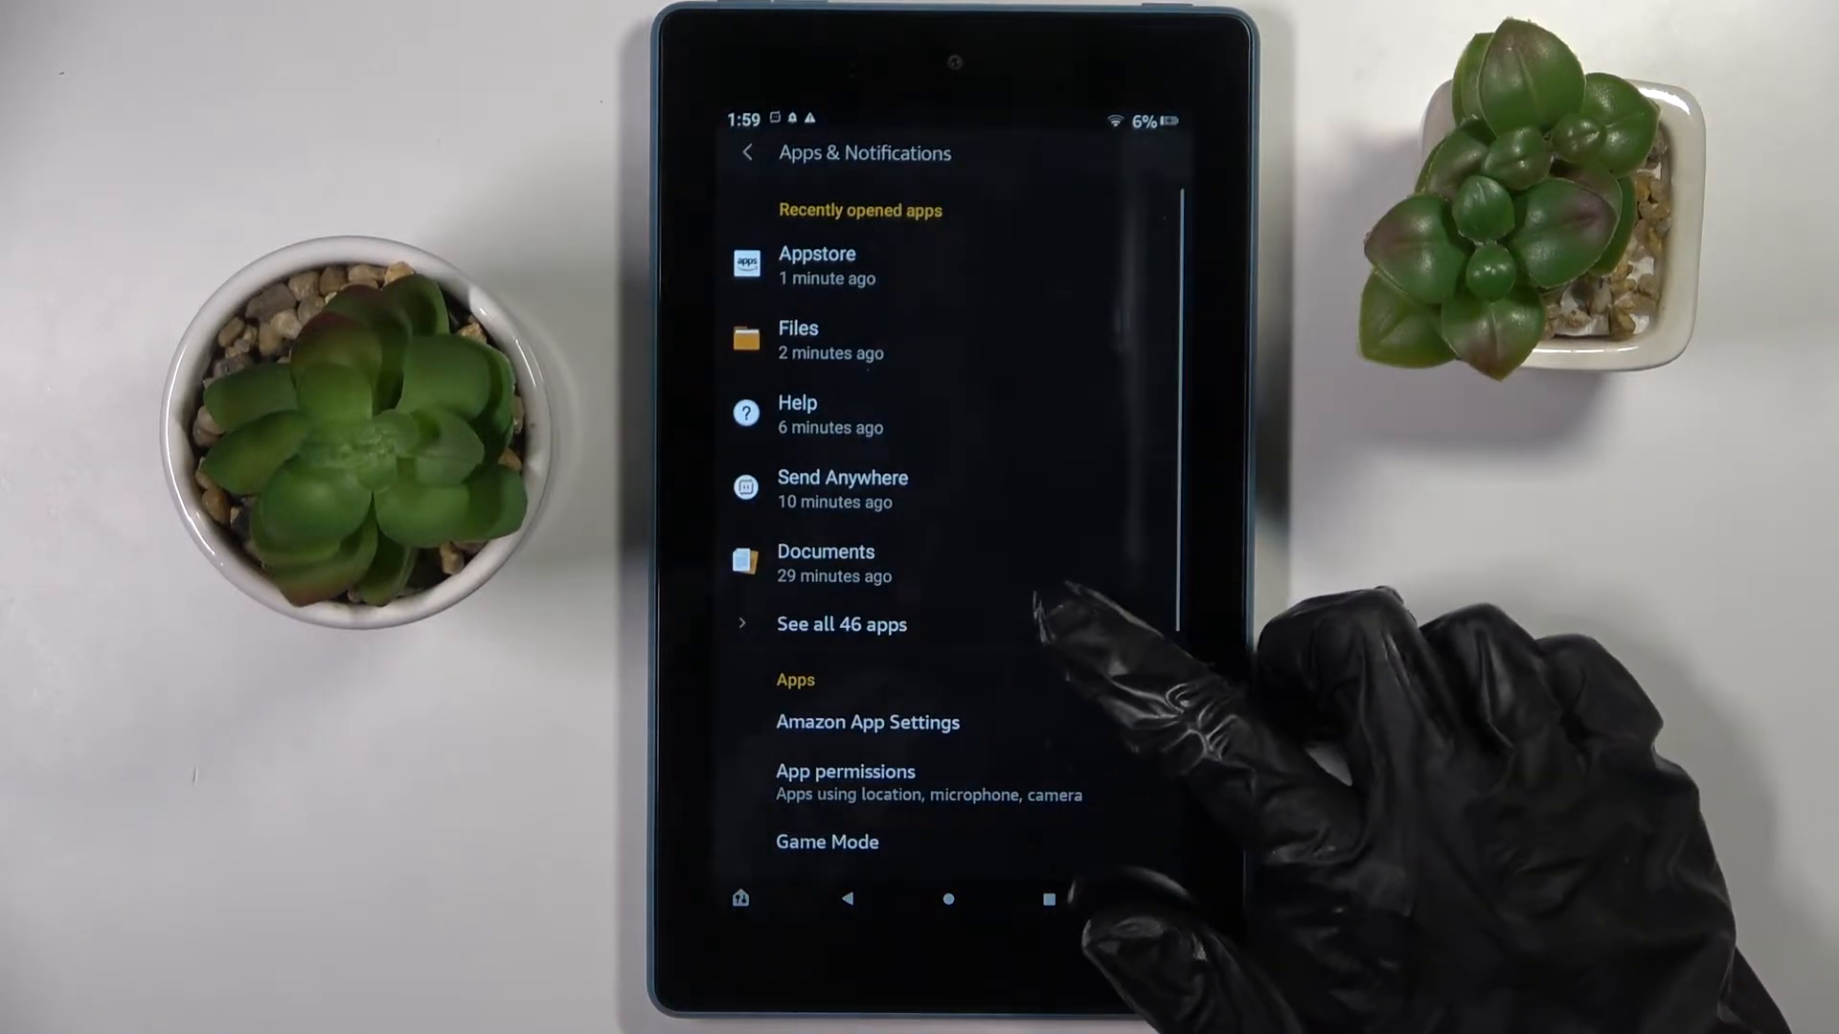
Step: Expand the list to all 46 apps and select Amazon System WebView
left_click(840, 624)
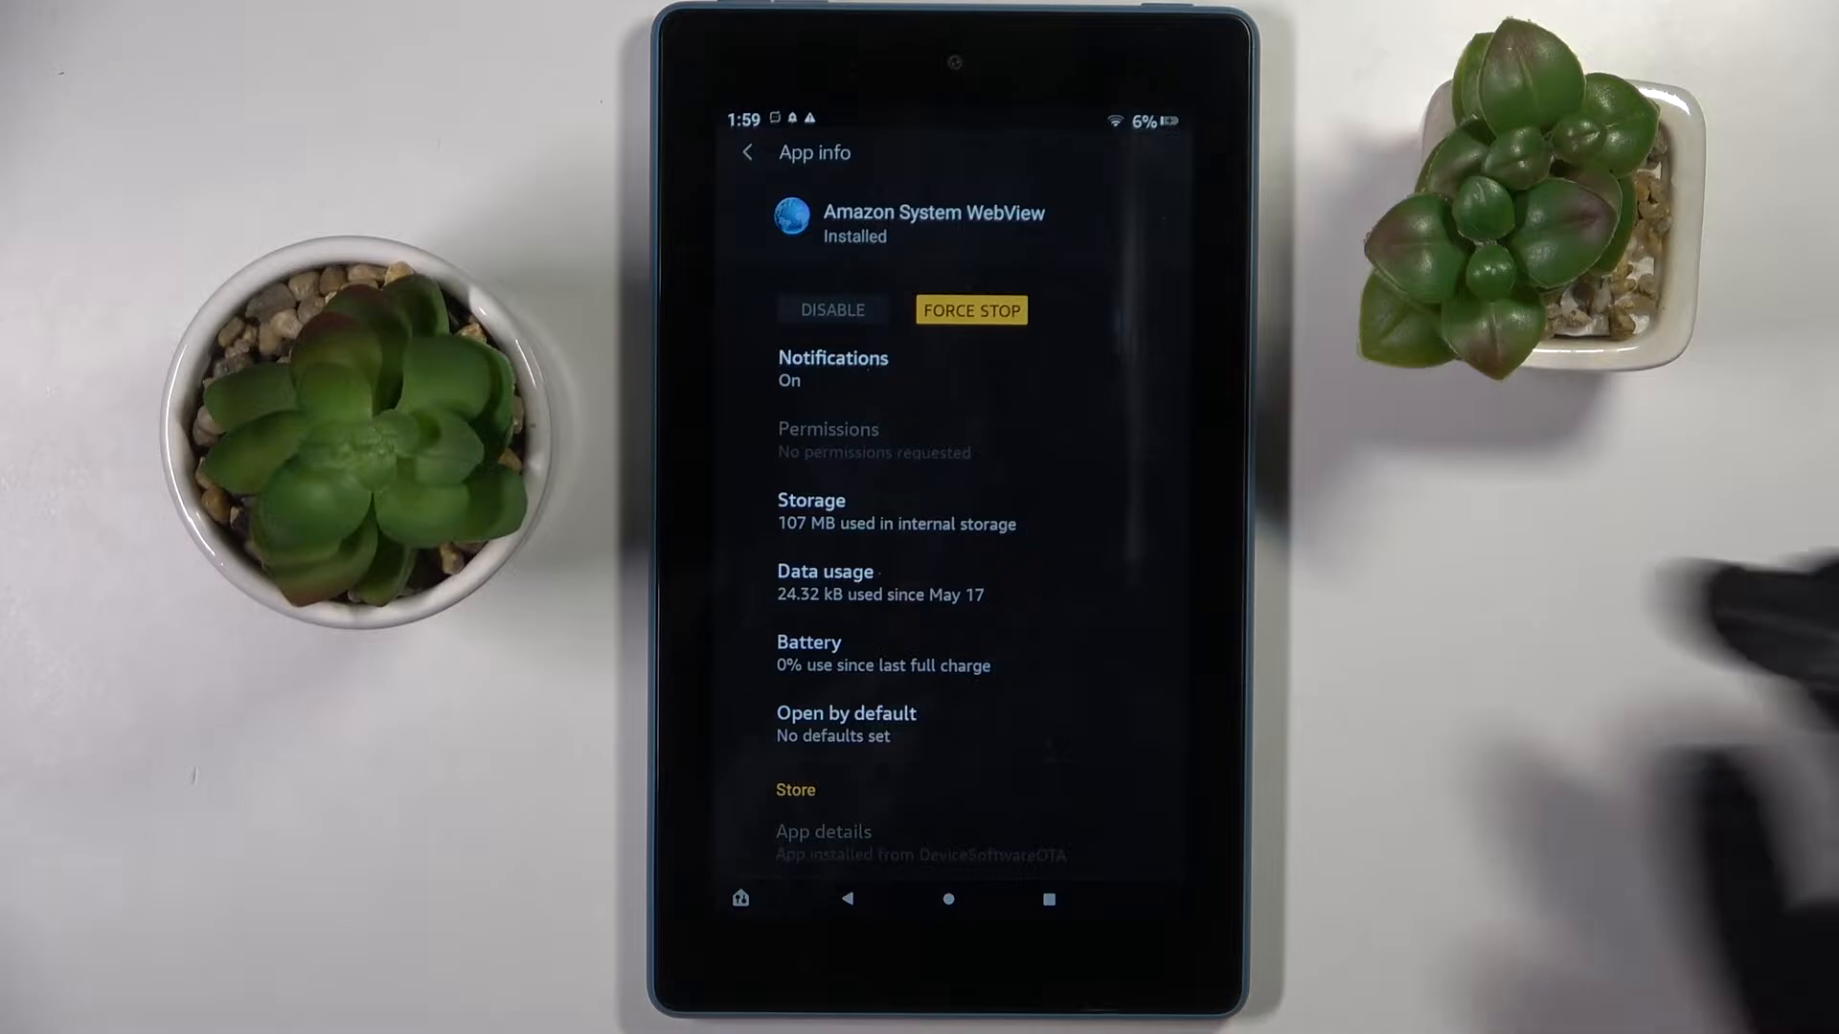
left_click(832, 369)
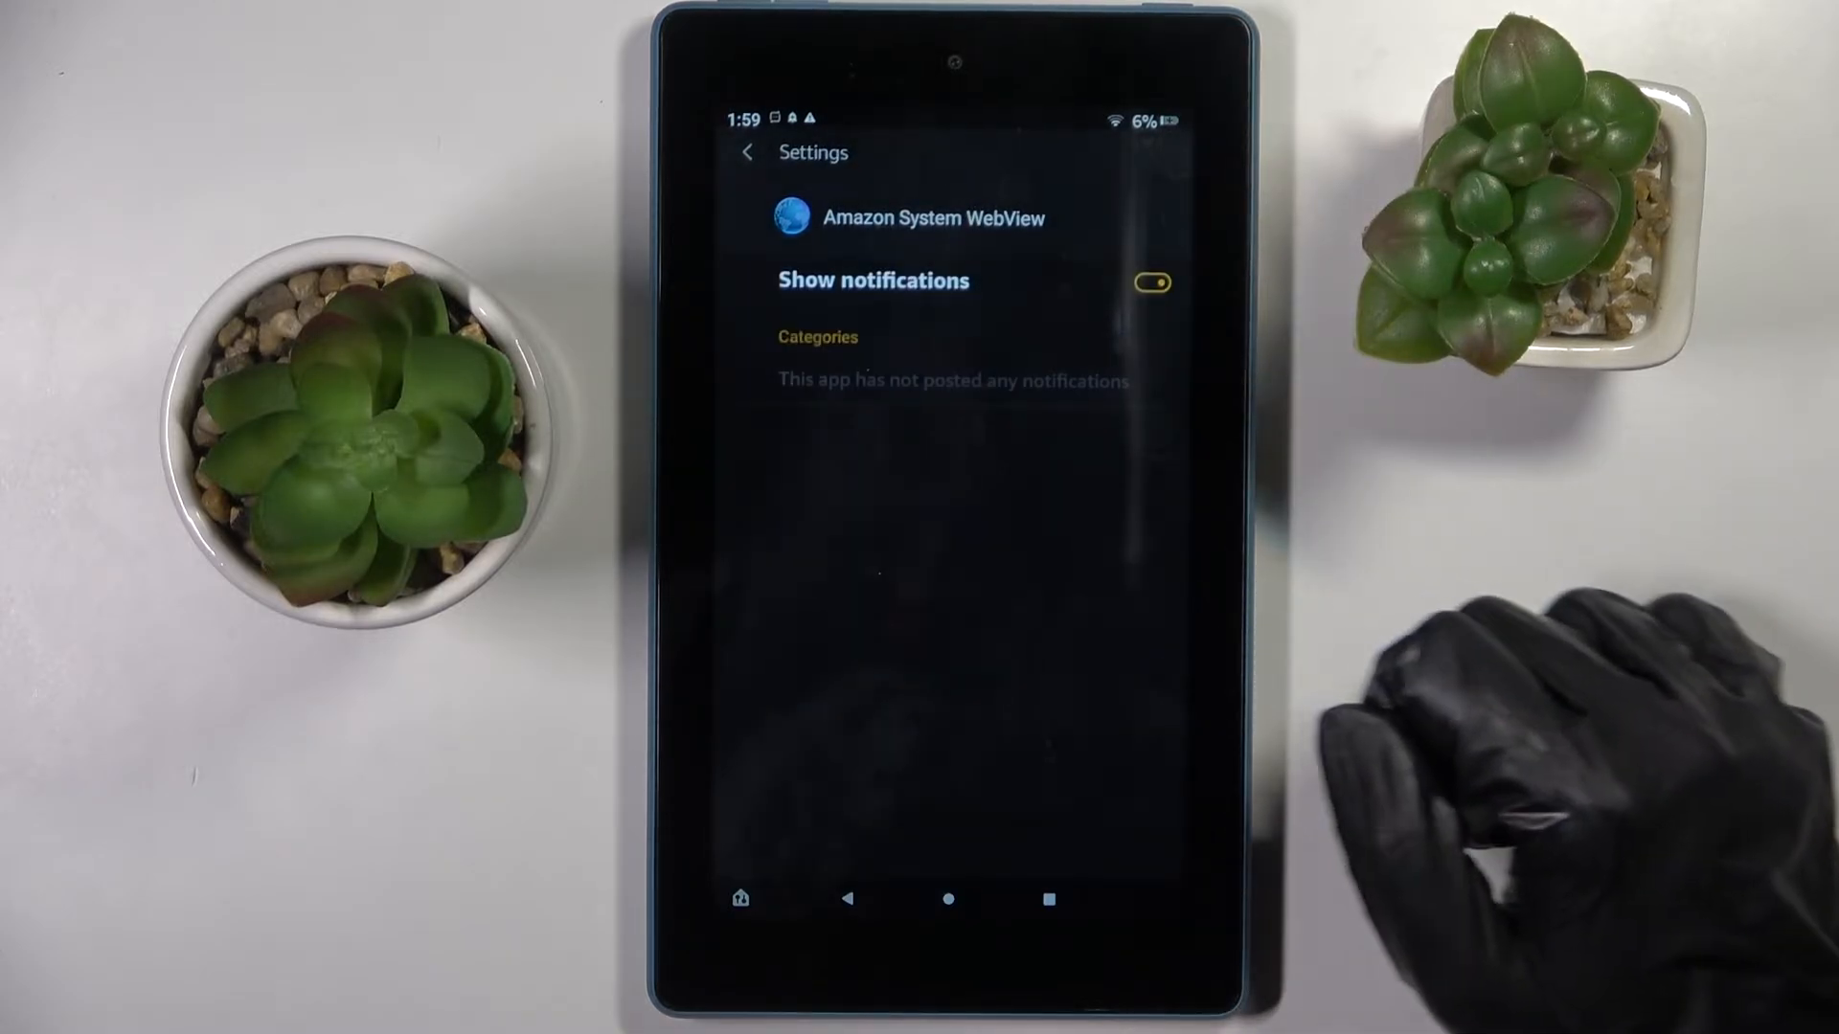
Step: Toggle Amazon System WebView's Show notifications off and on, then back out to the apps list
left_click(1153, 282)
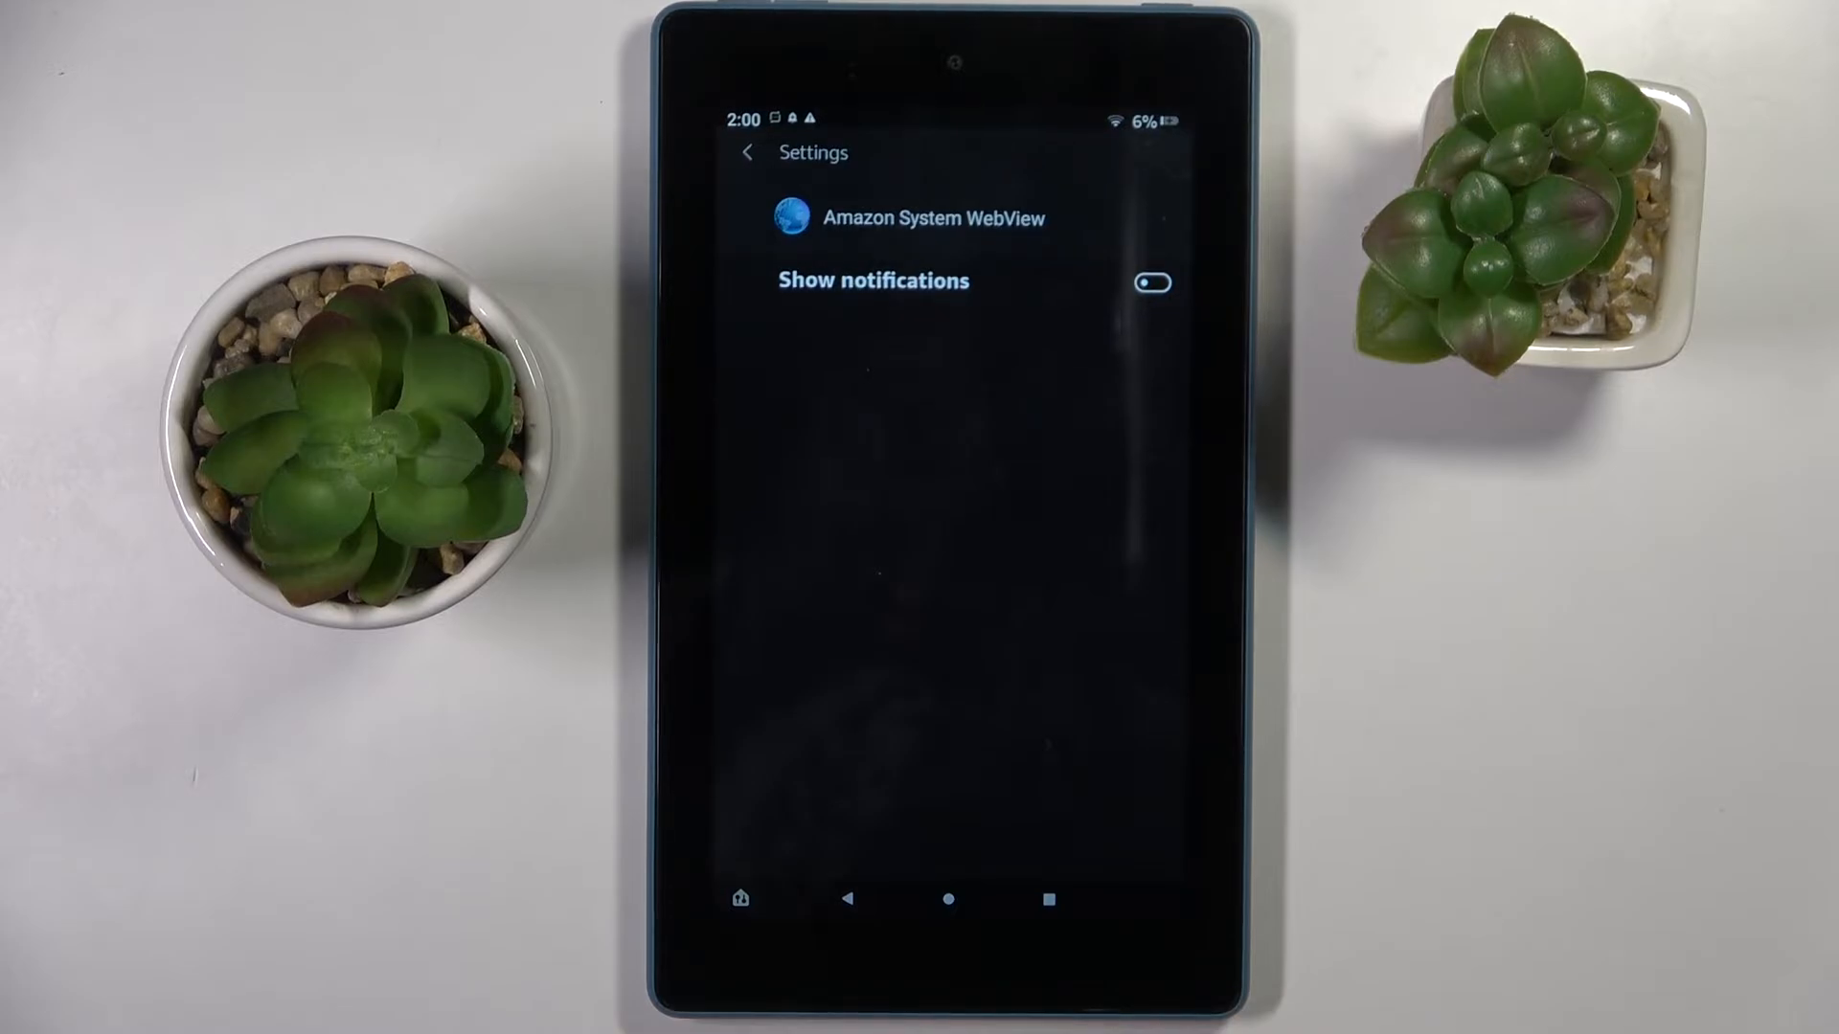
left_click(1153, 282)
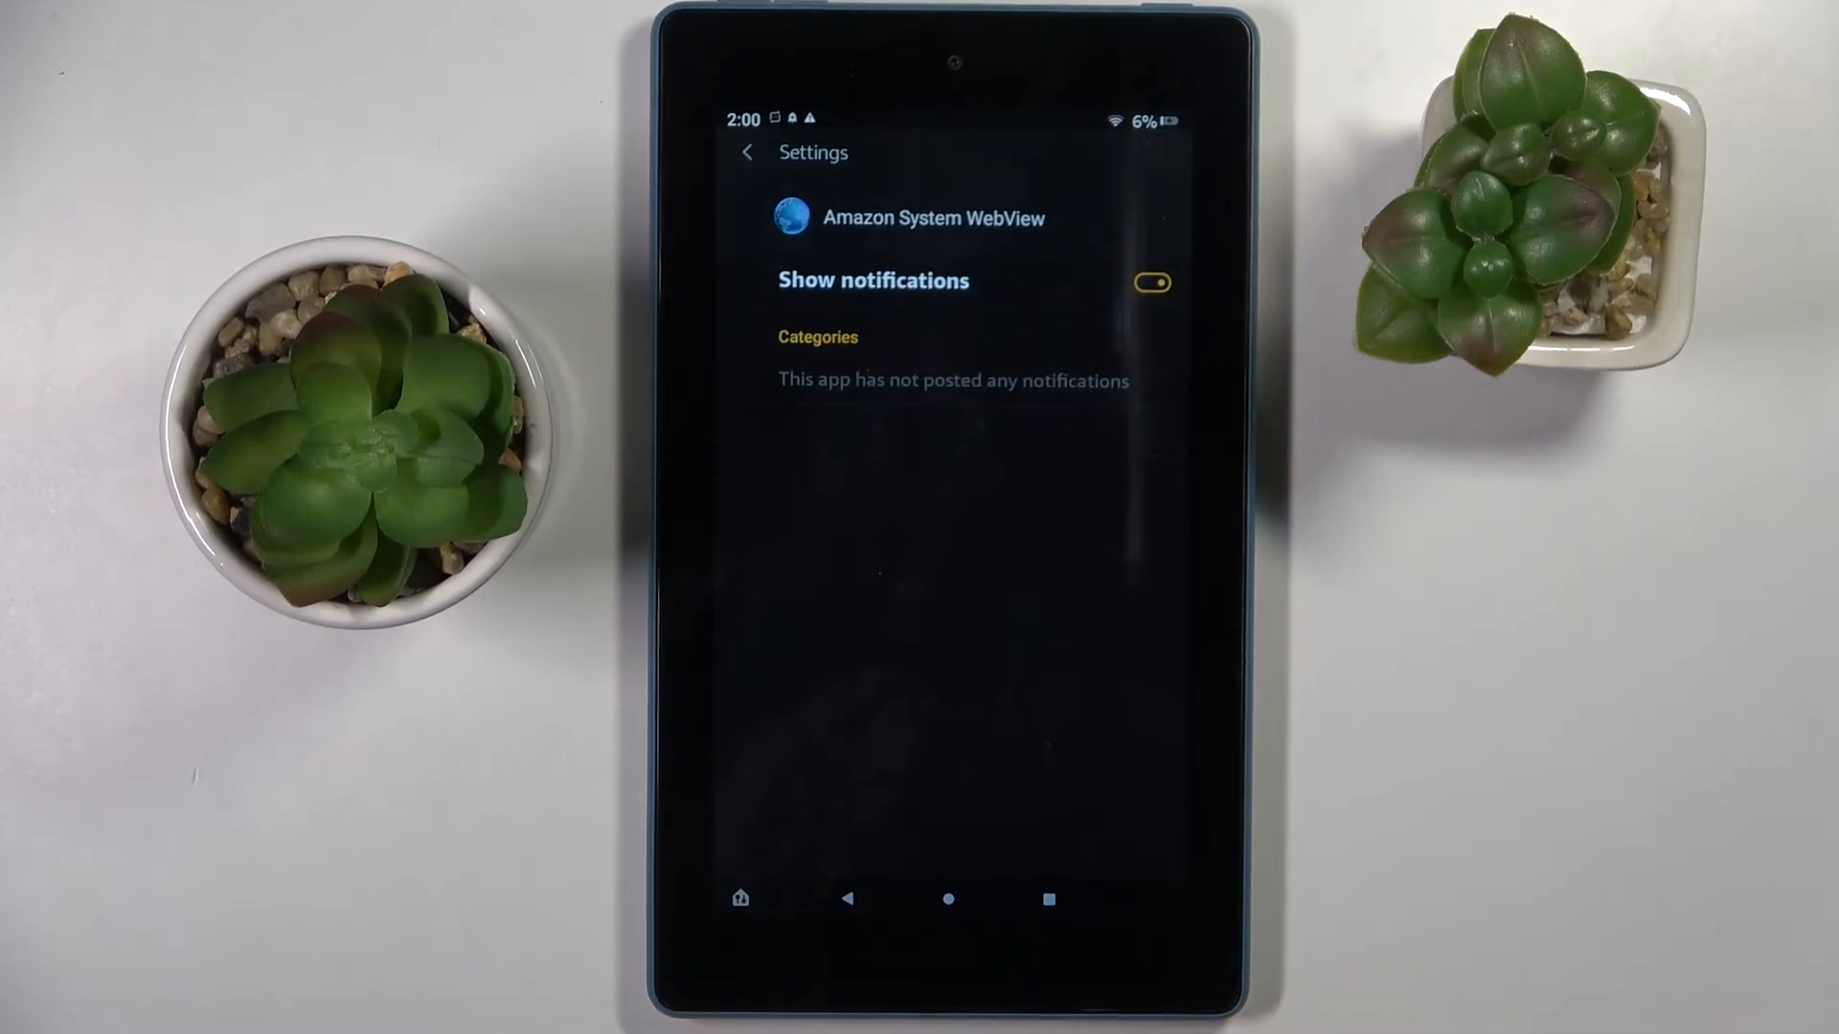
left_click(747, 153)
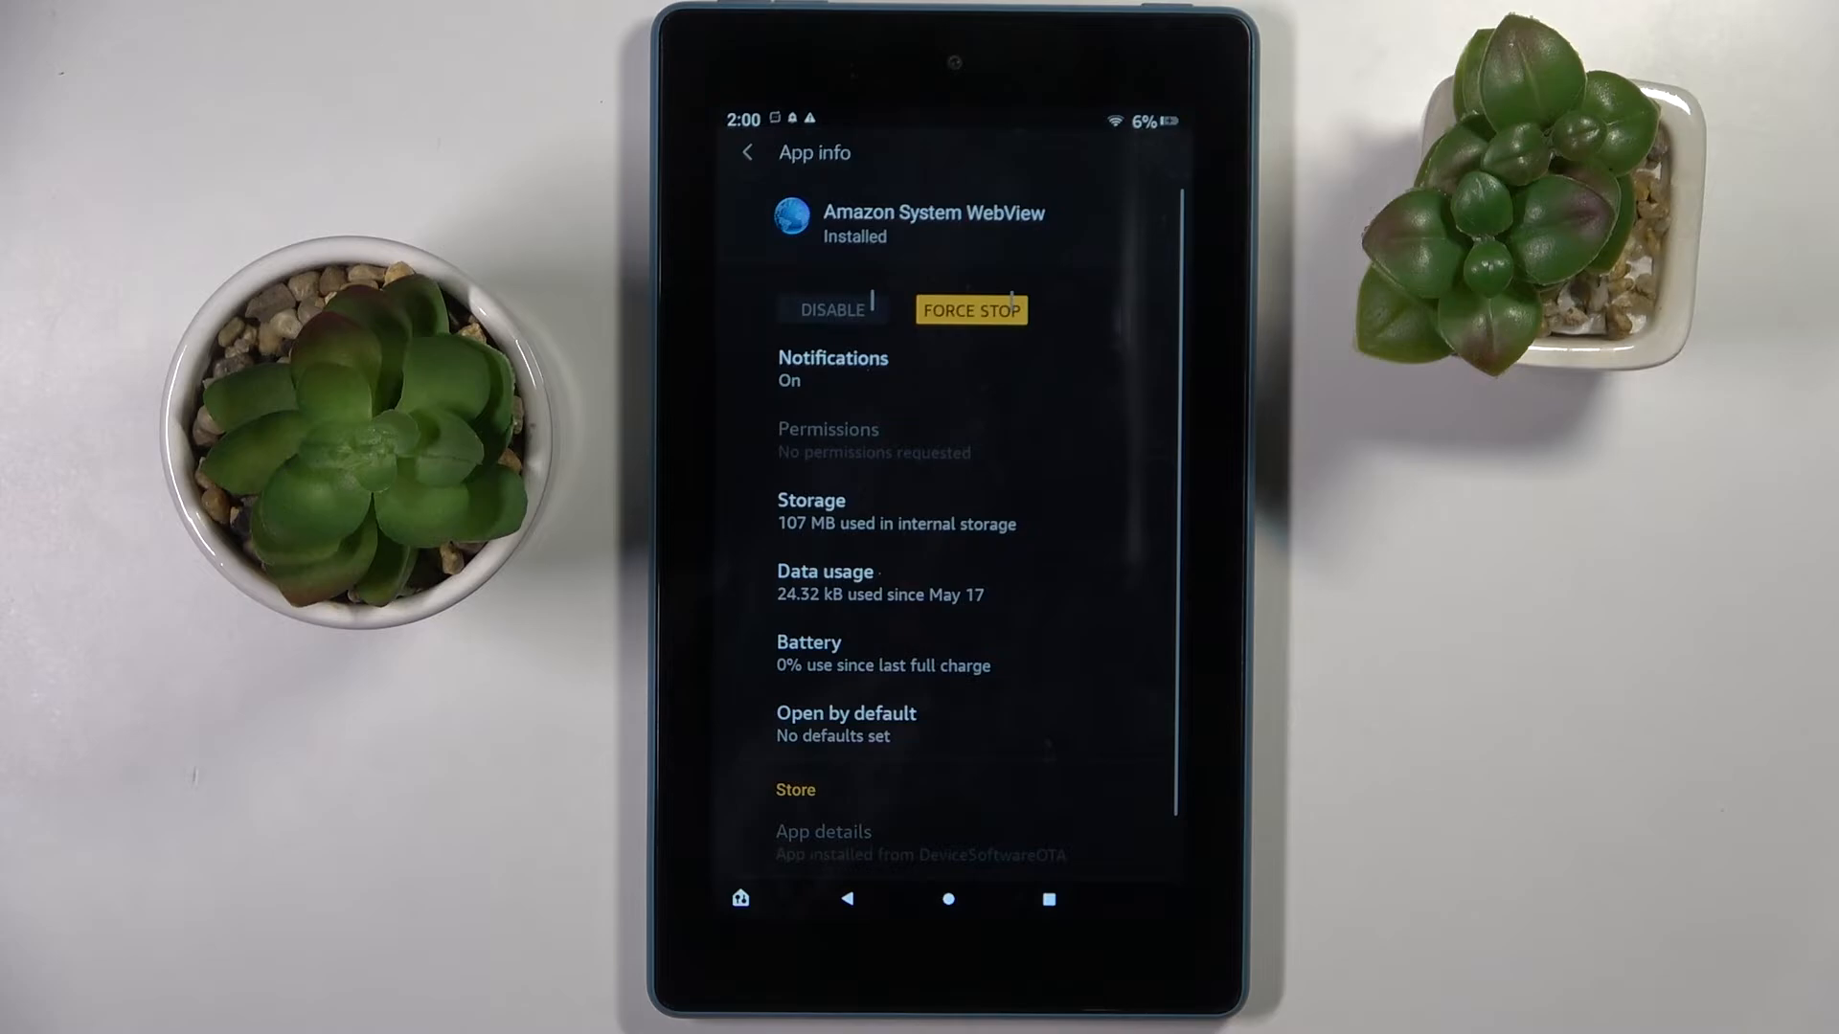
left_click(746, 152)
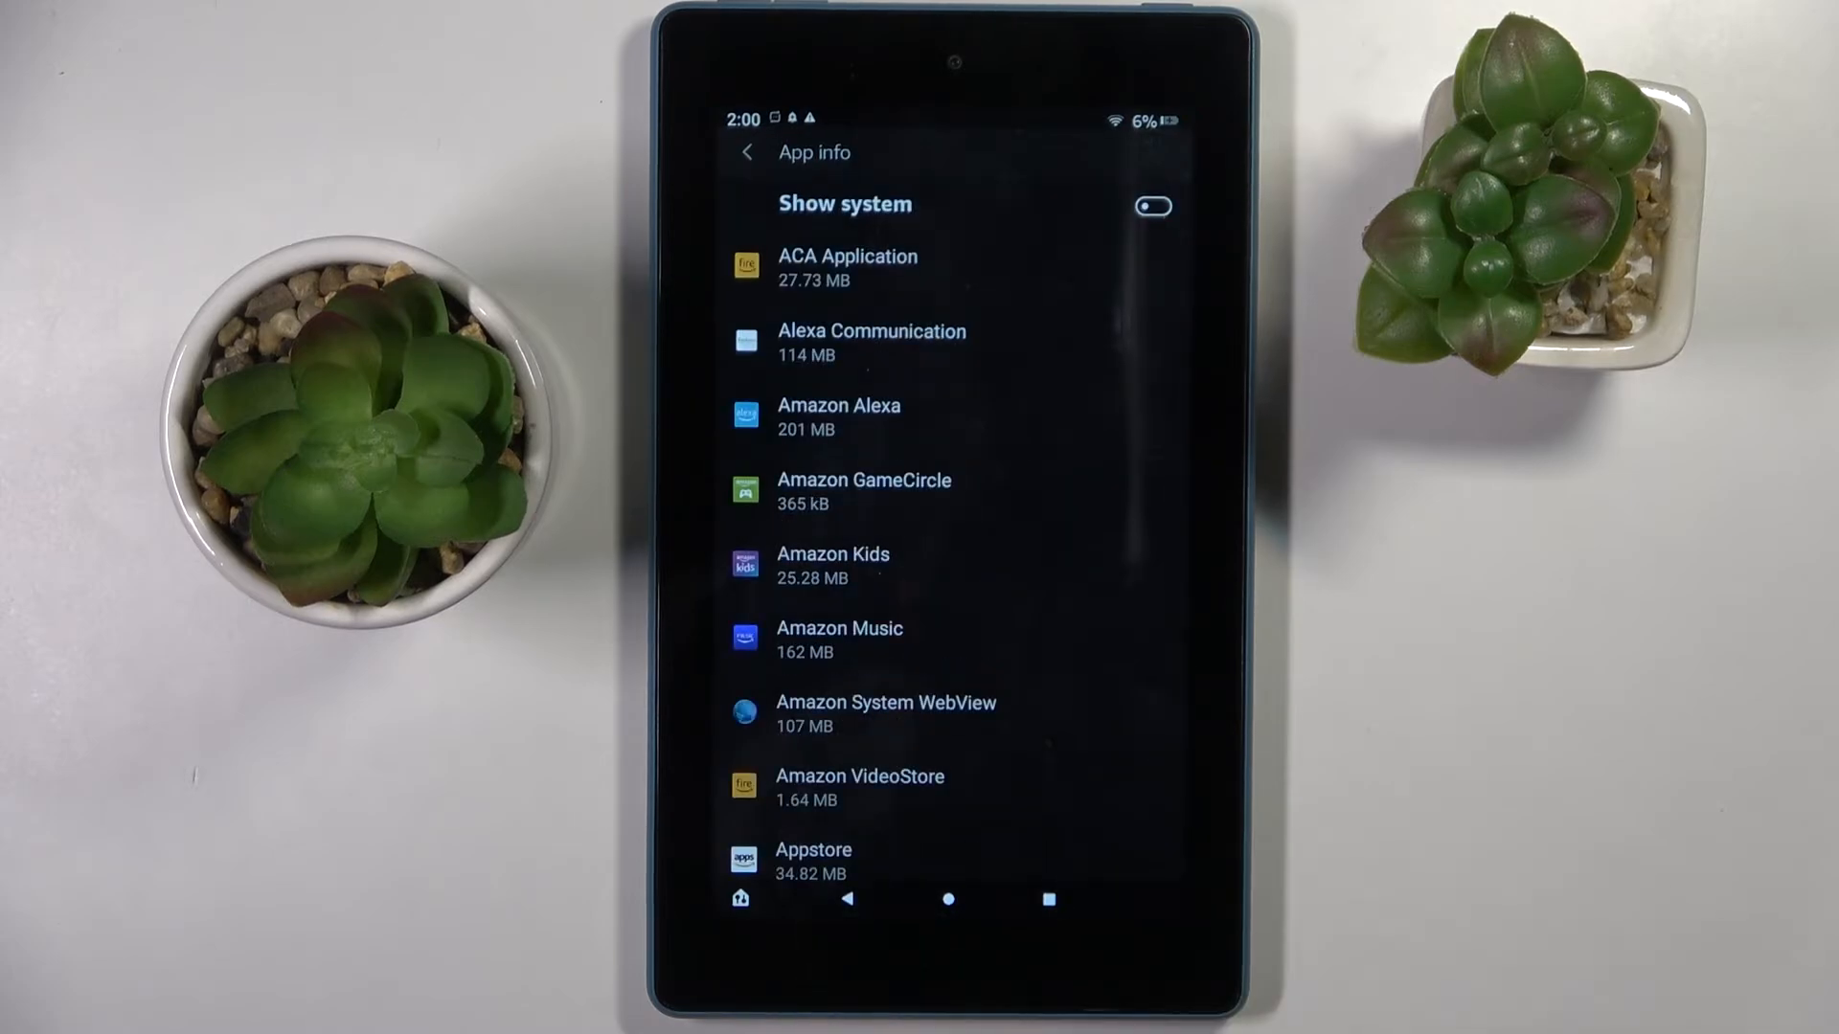